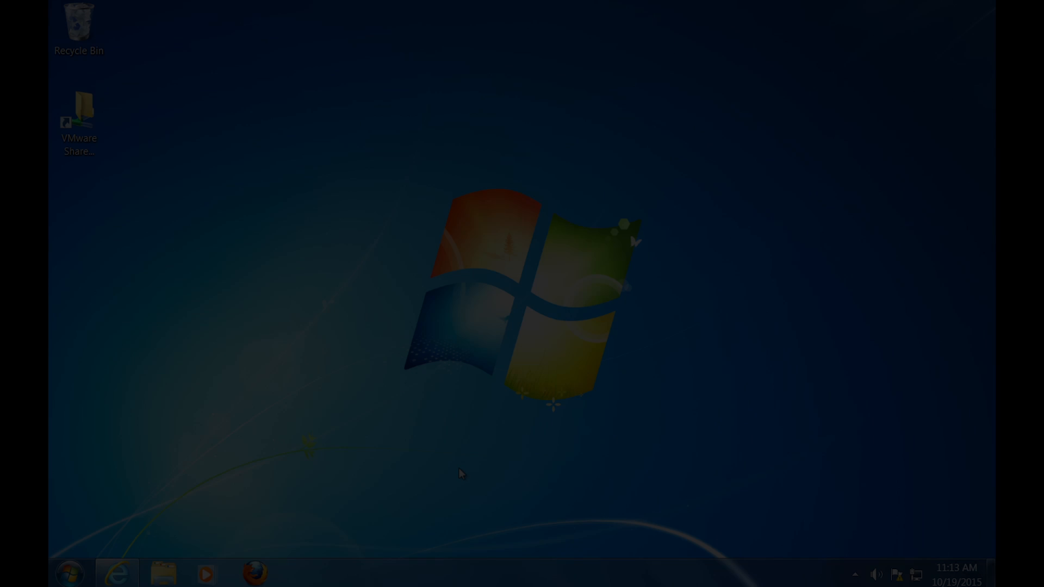
- Connect SSMS to the local SQLEXPRESS server and expand Server Objects > Linked Servers > Providers
click(69, 572)
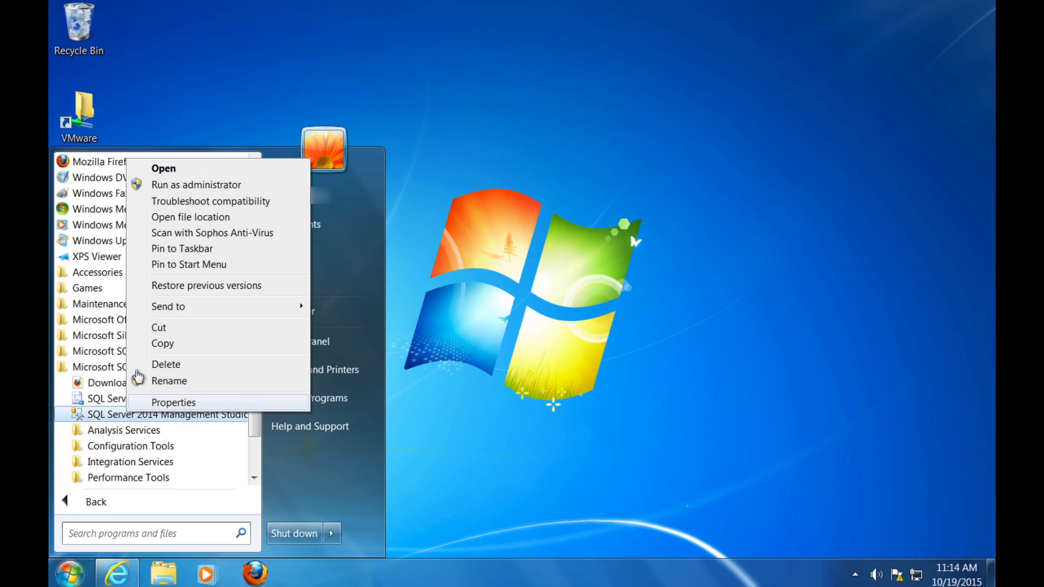
mouse_move(219, 184)
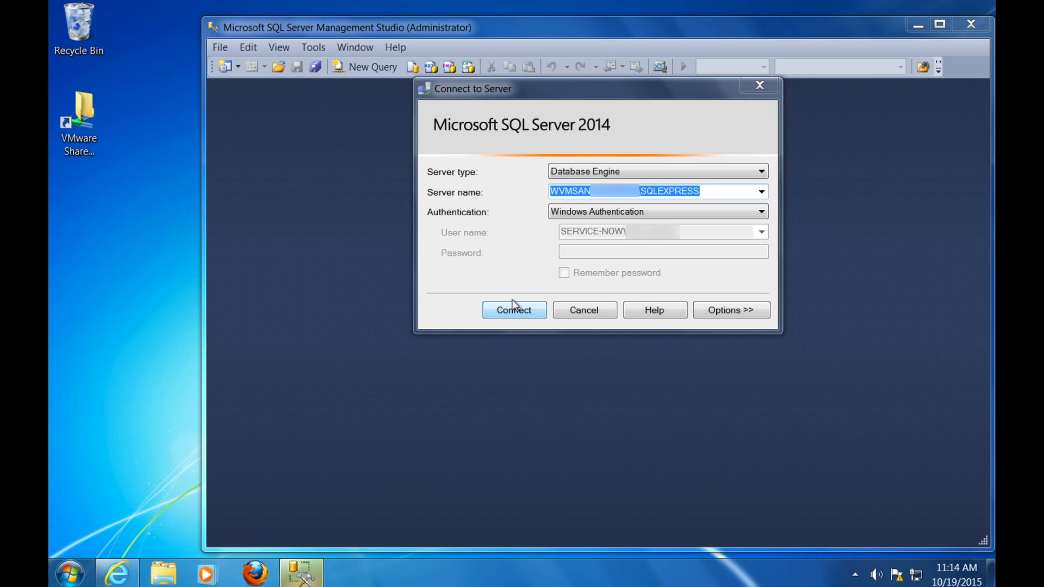
click(513, 310)
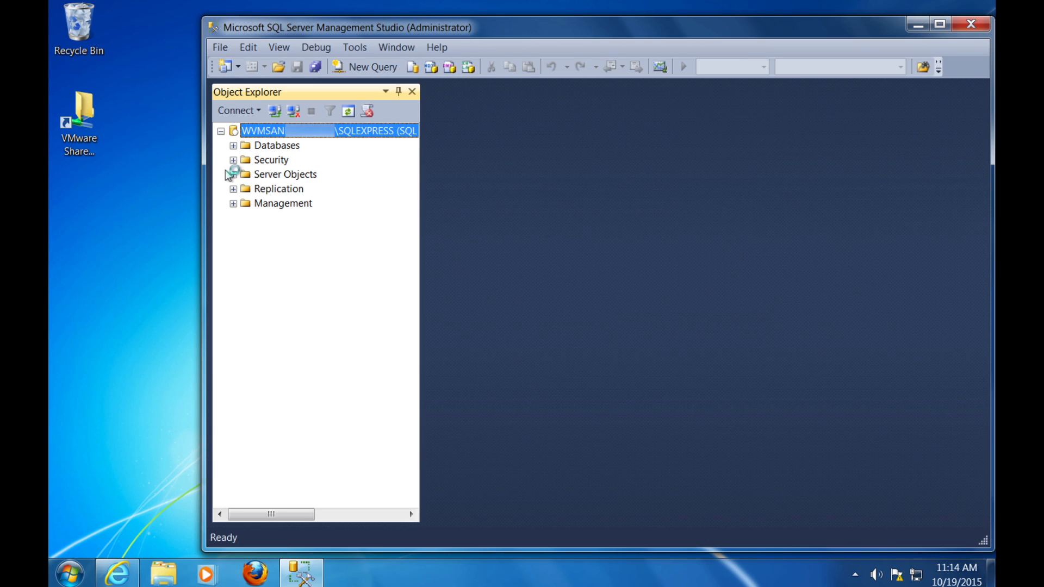
click(232, 174)
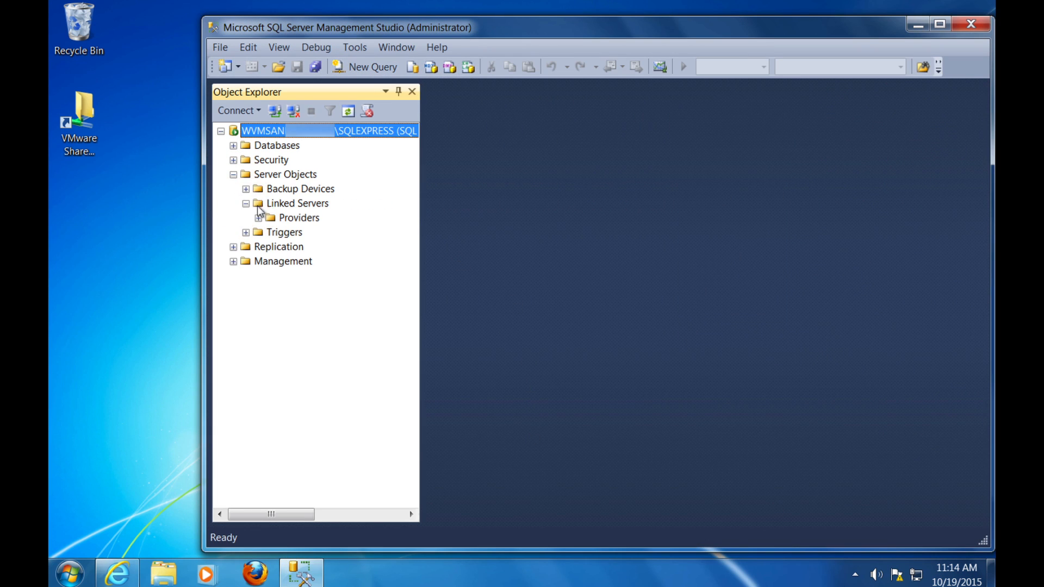
click(257, 217)
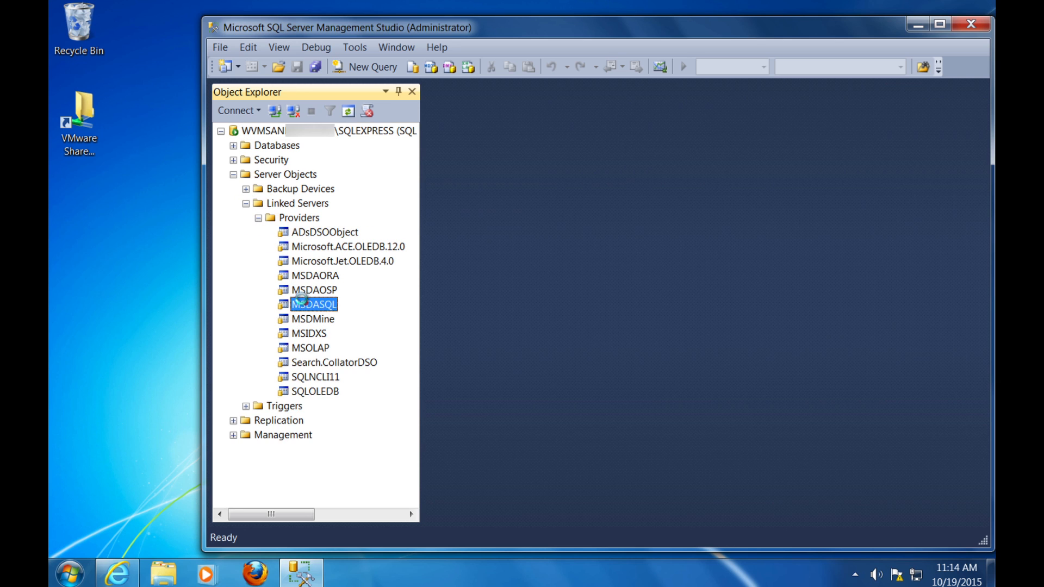
- Enable Level zero only and Supports 'Like' operator in the MSDASQL provider options
double_click(314, 305)
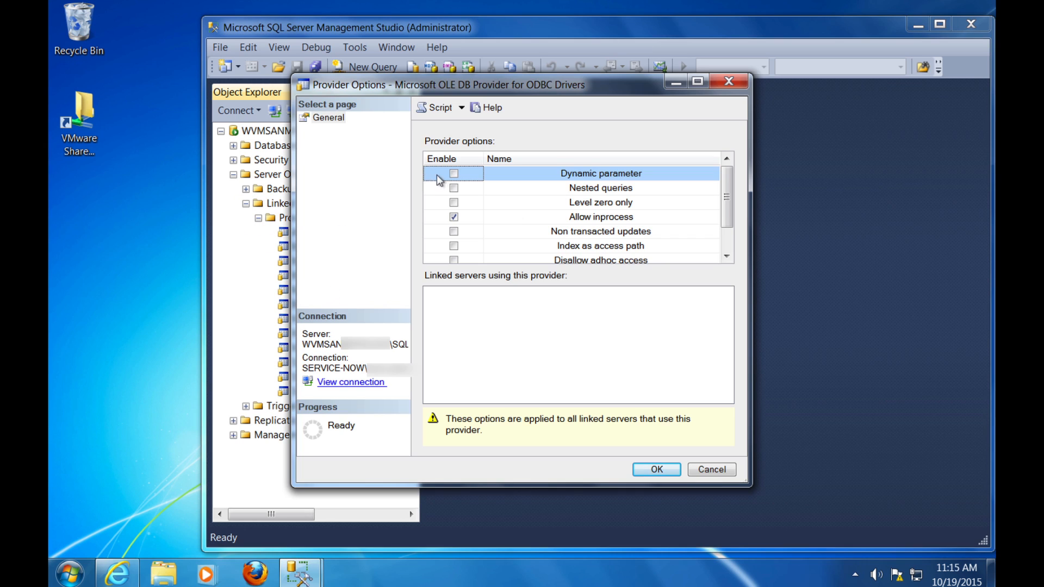
click(453, 188)
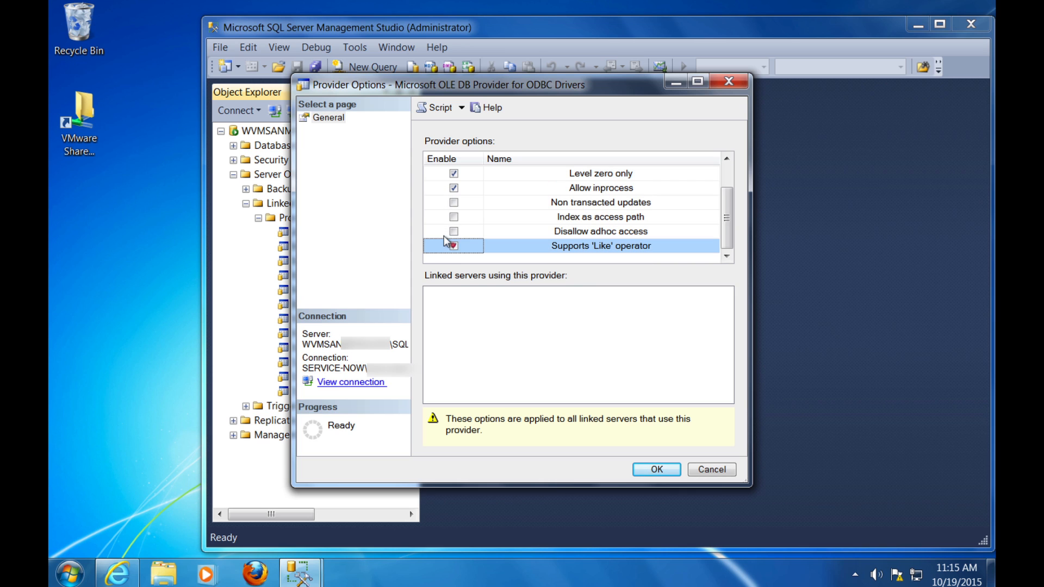
click(453, 245)
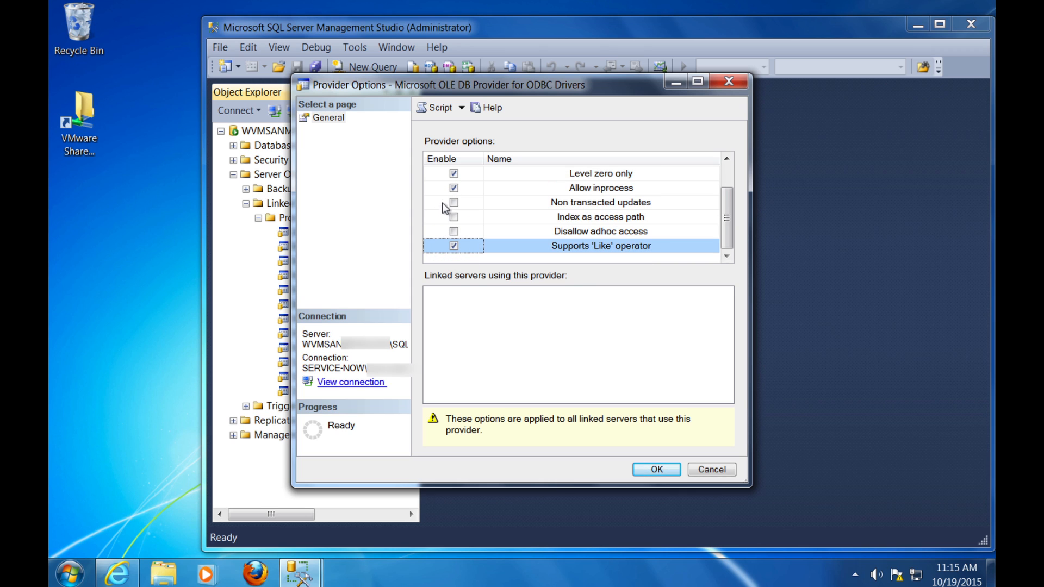
click(453, 188)
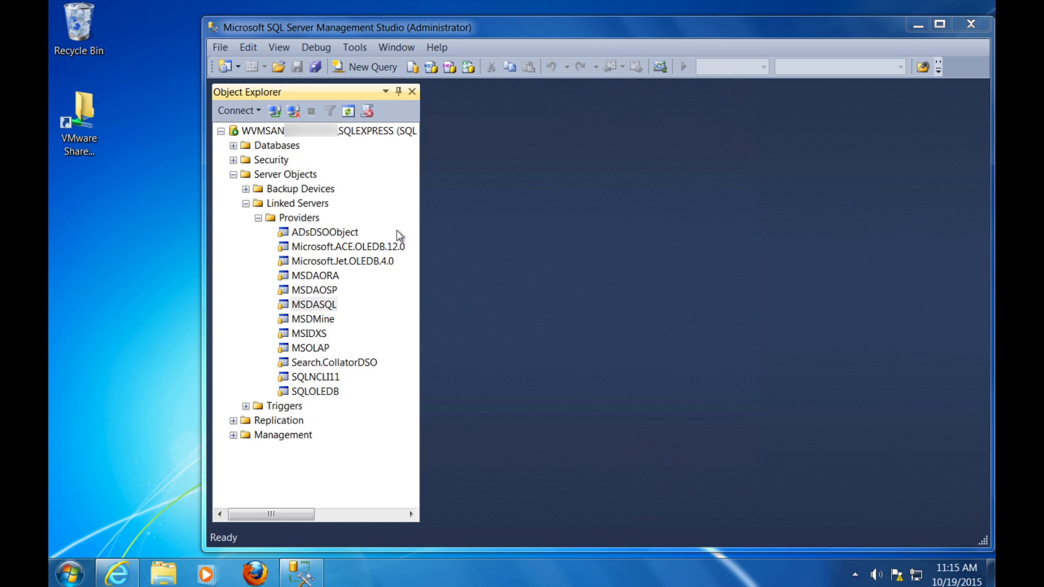
- Draft linked server SERVICENOW with Microsoft OLE DB Provider for ODBC Drivers, product name ServiceNow
right_click(297, 203)
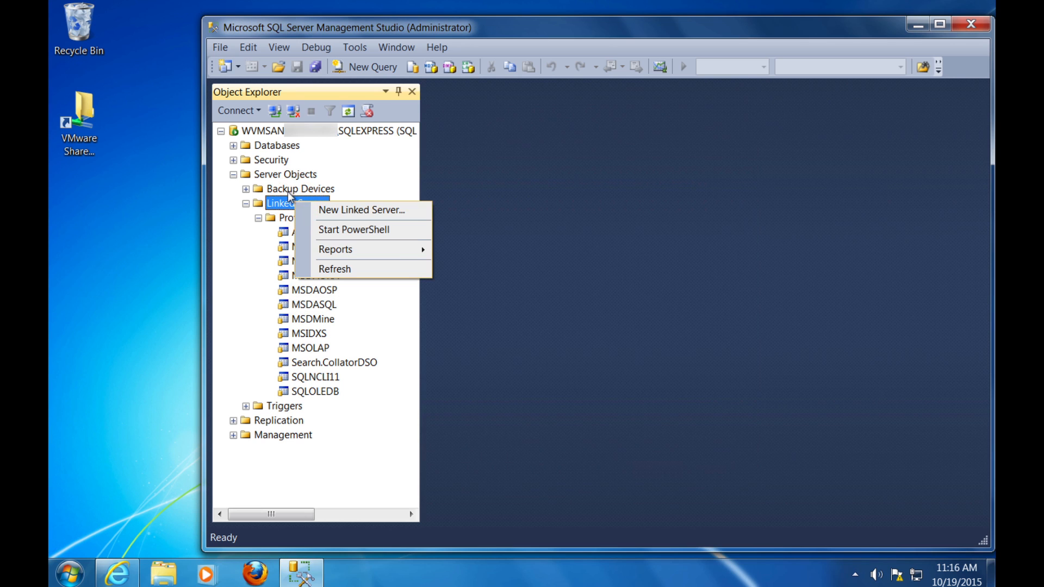
click(361, 210)
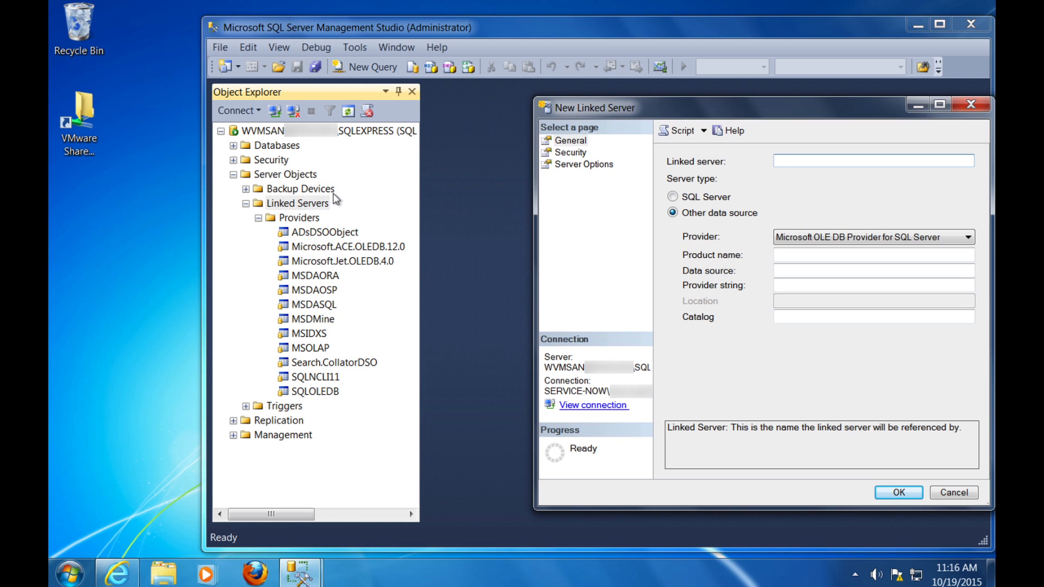
text(SER)
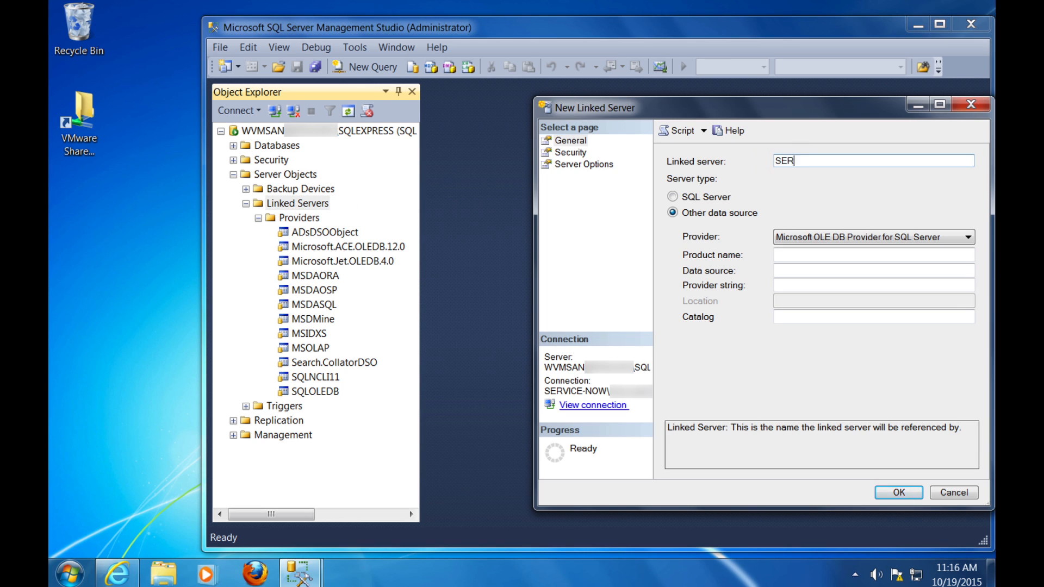
click(966, 236)
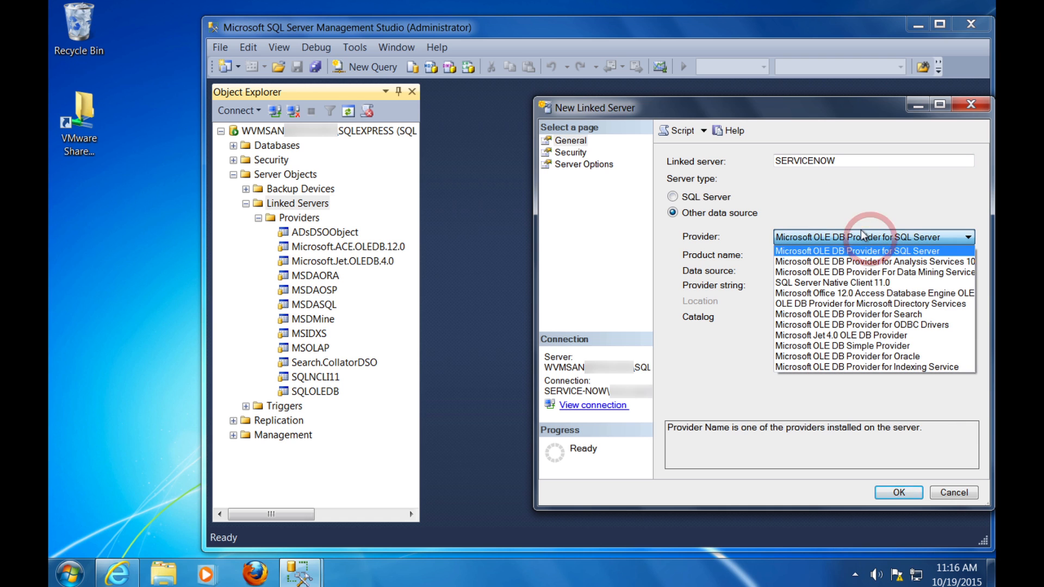
mouse_move(861, 325)
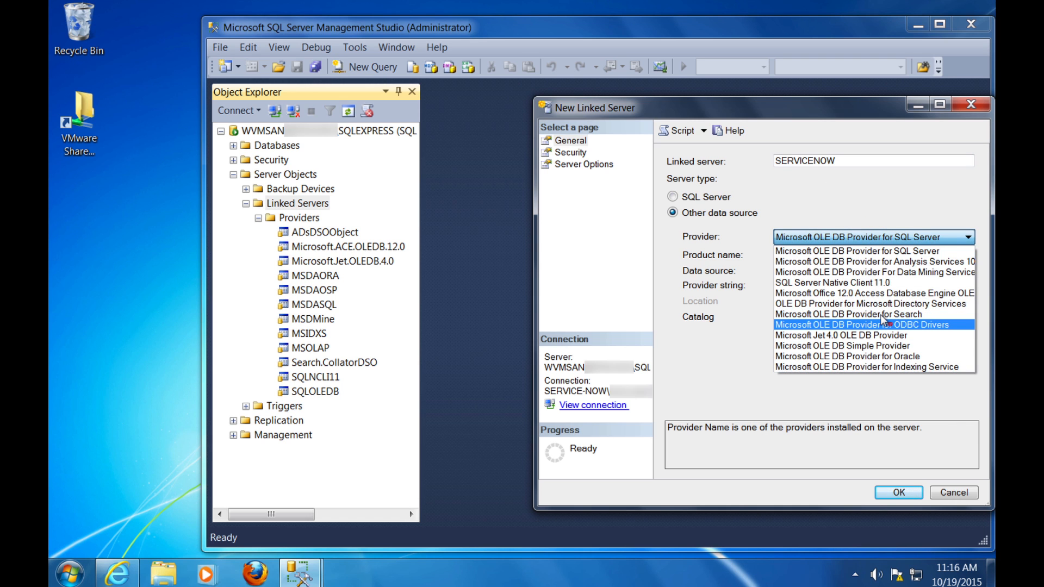
click(862, 324)
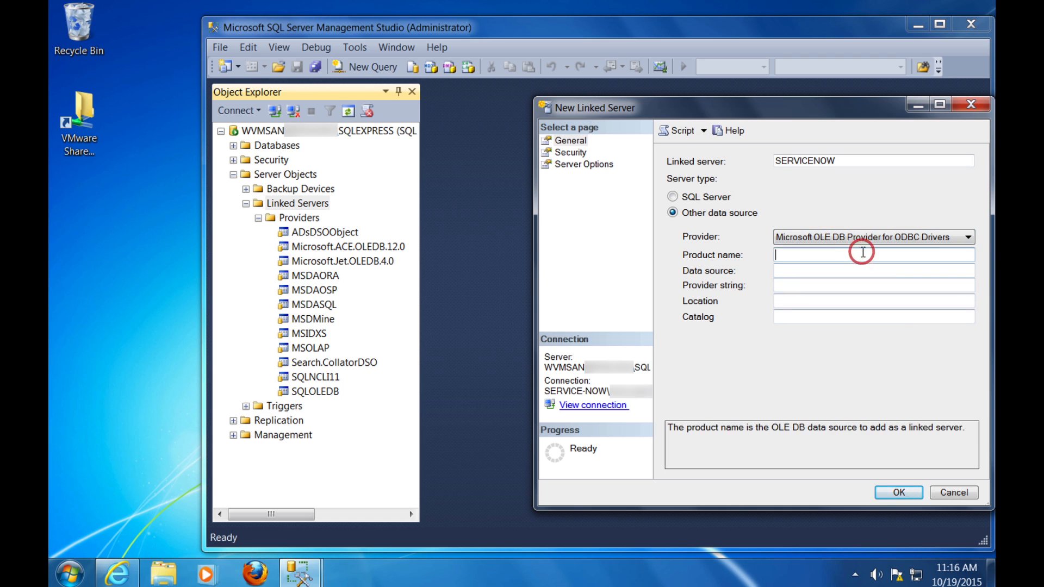
text(ServiceNow)
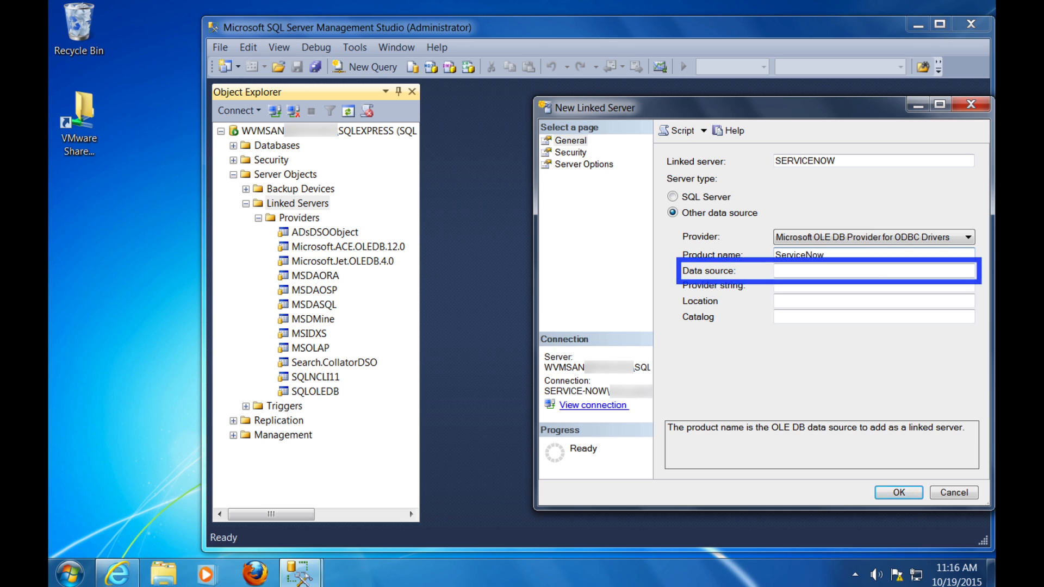
click(68, 572)
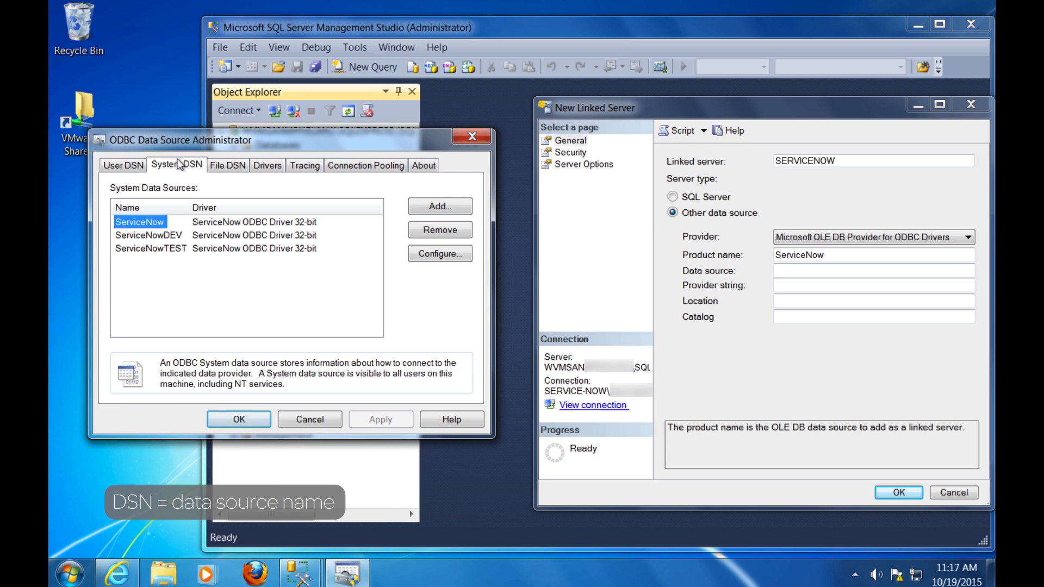
- Confirm the ServiceNow system DSN name in ODBC Data Source Administrator for the data source
click(439, 254)
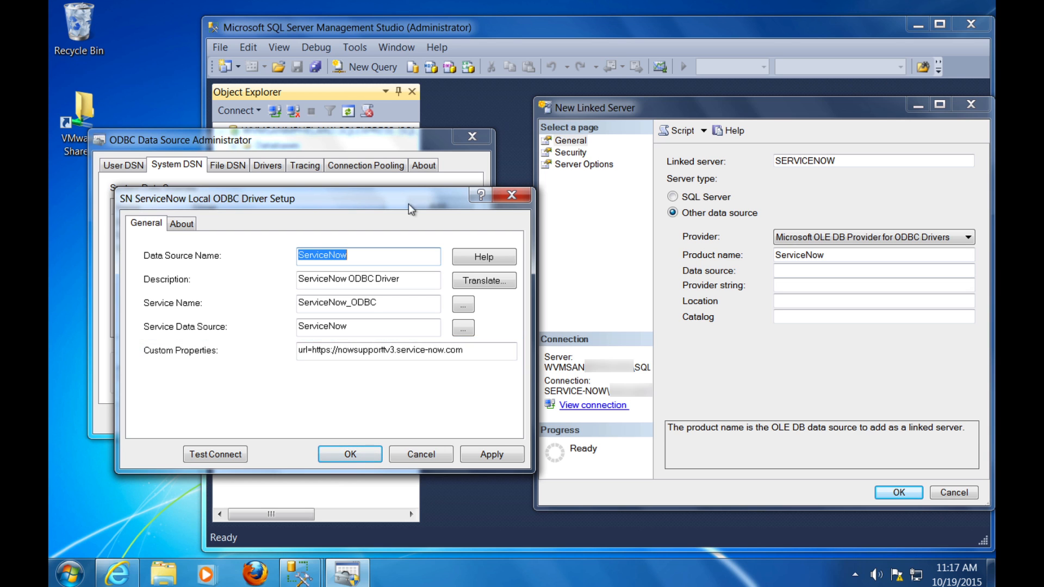
click(349, 454)
text(ServiceNow)
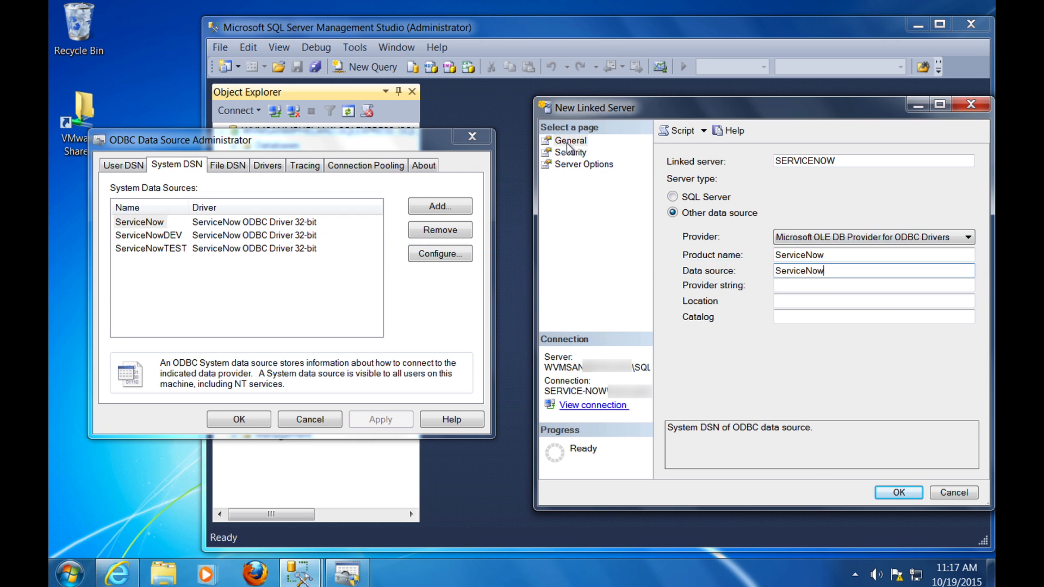
- Use a security context with remote login odbc.user and its password, then close ODBC Administrator
click(570, 152)
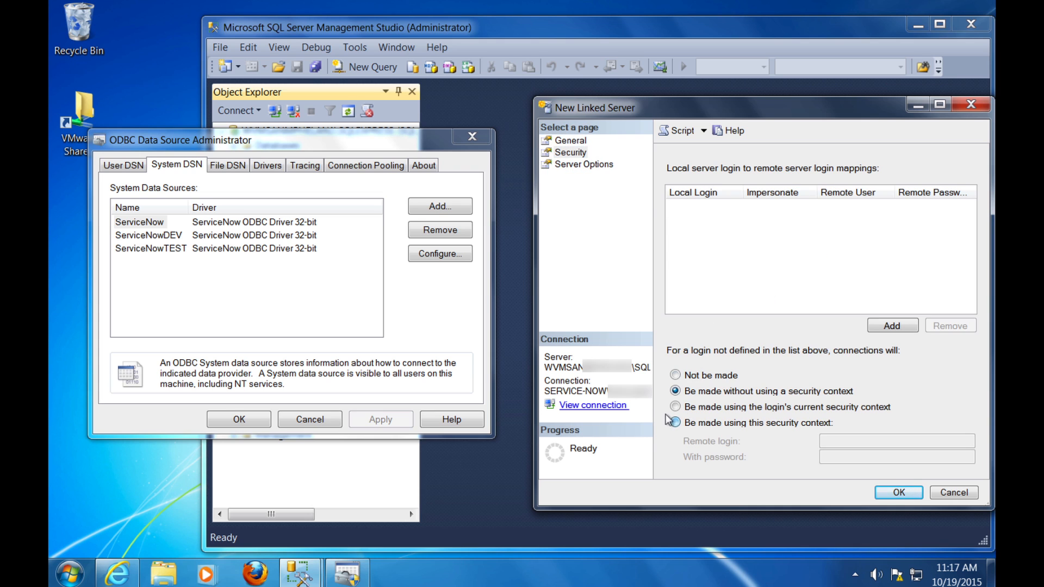
click(675, 423)
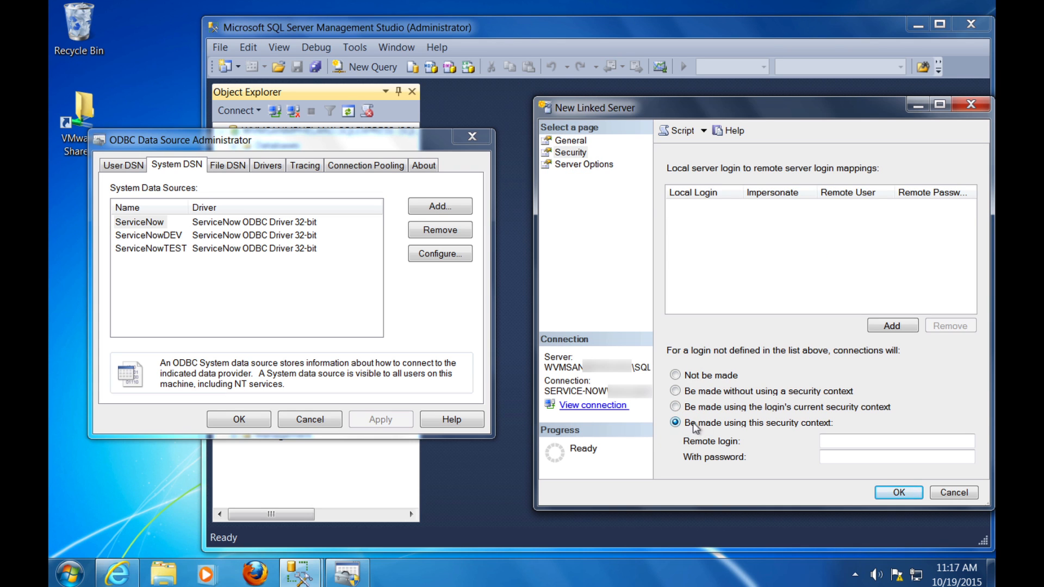
text(odb)
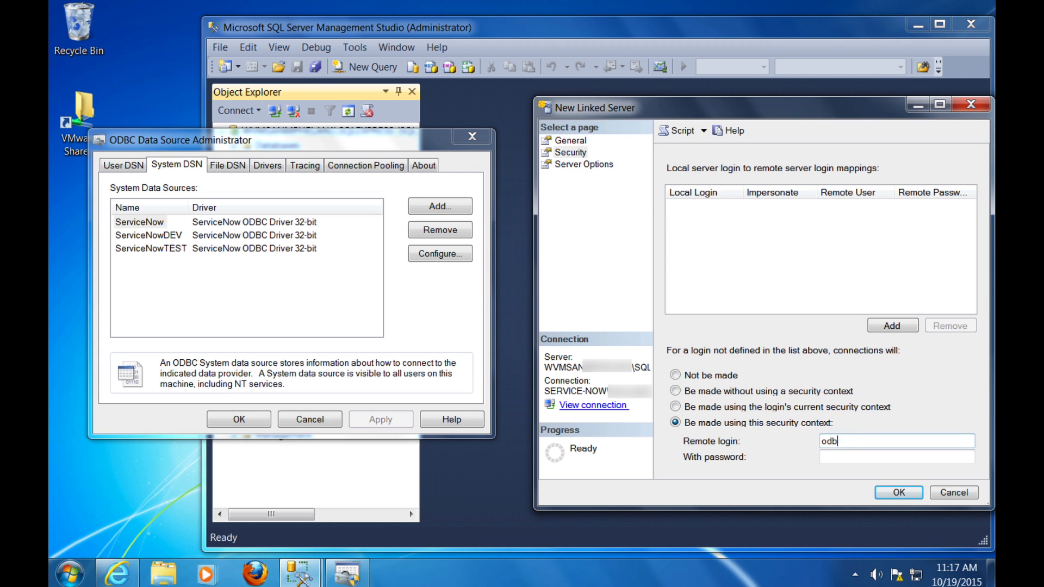
text(c.user)
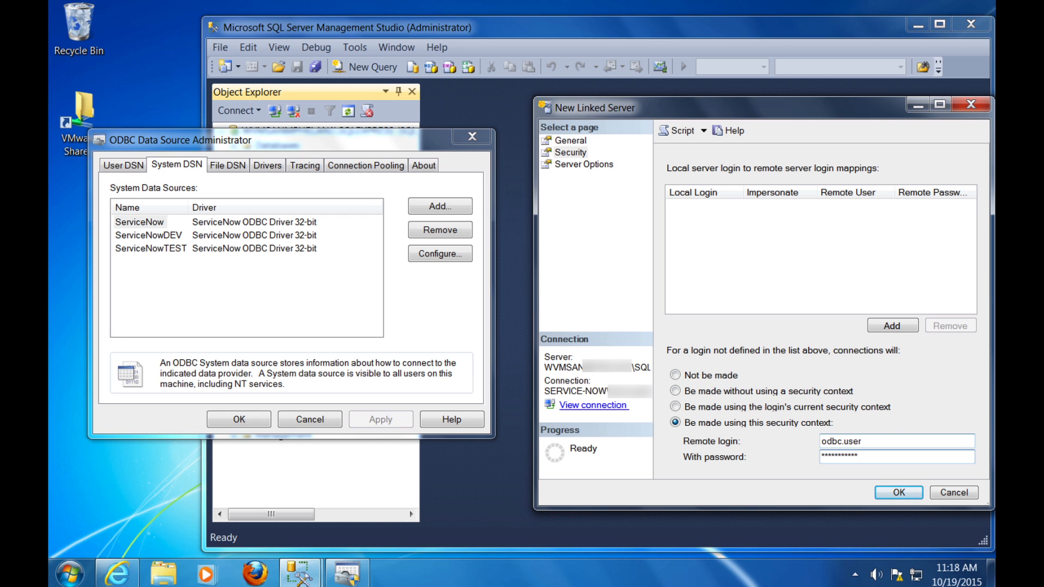
click(895, 457)
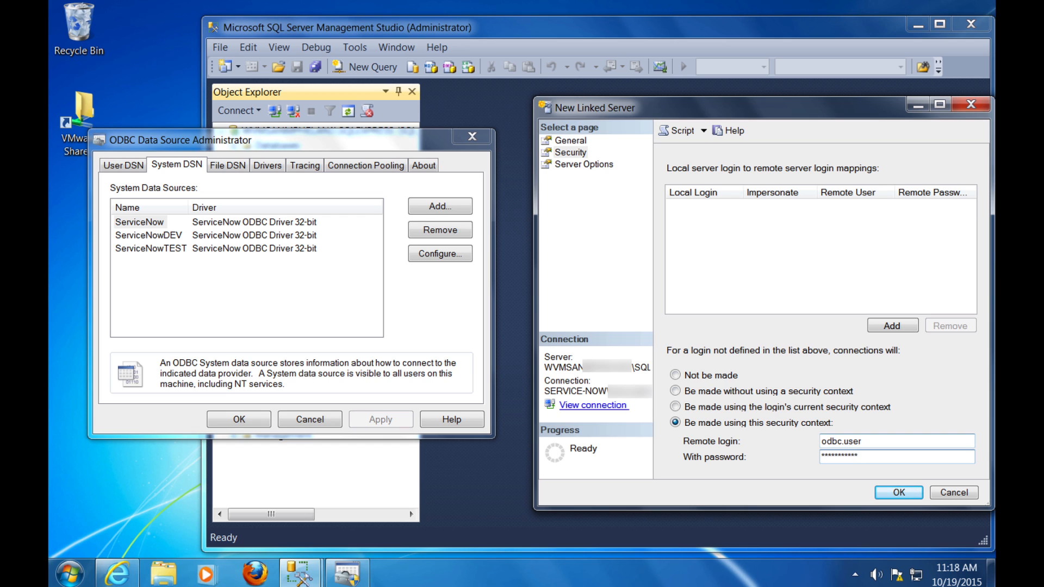
click(140, 221)
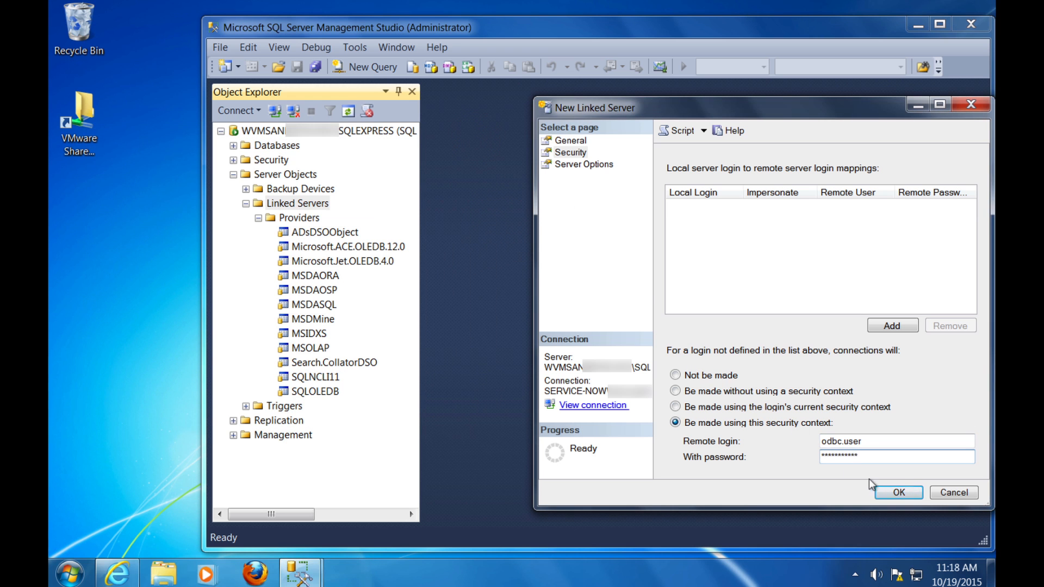
- Save the SERVICENOW linked server, dismiss the error, and pass its Test Connection
click(898, 492)
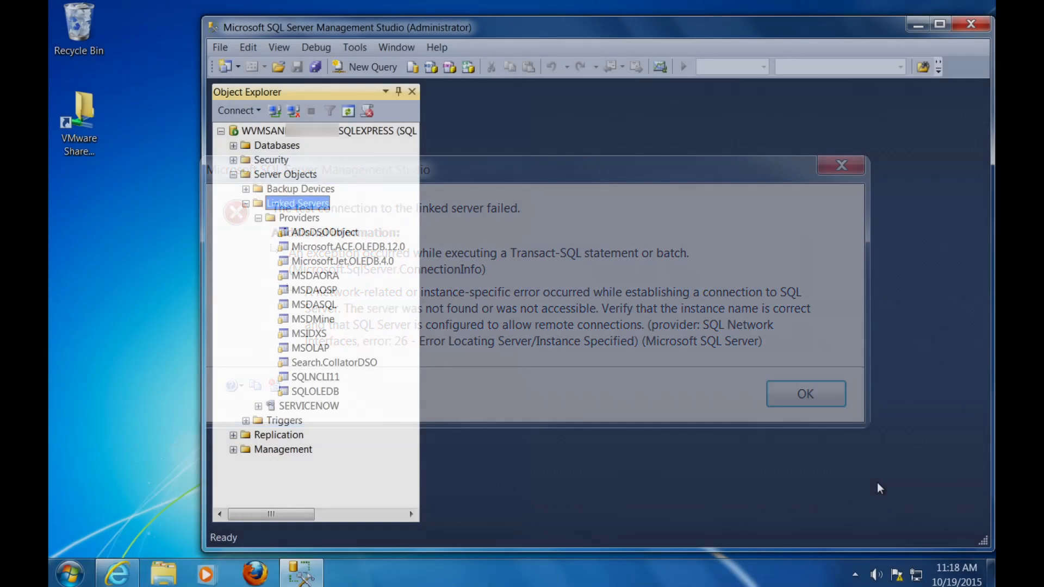
click(804, 394)
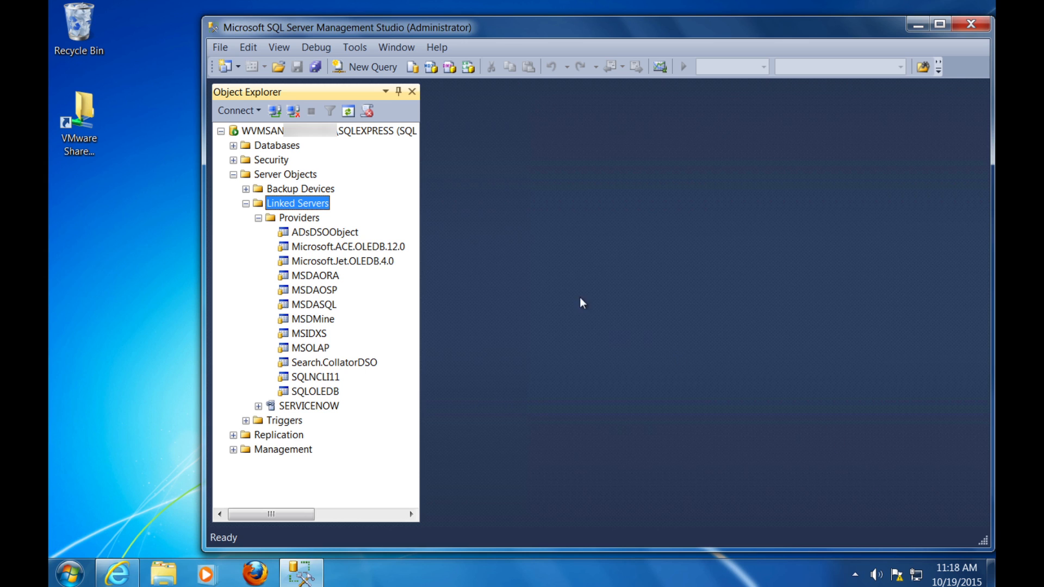
click(258, 218)
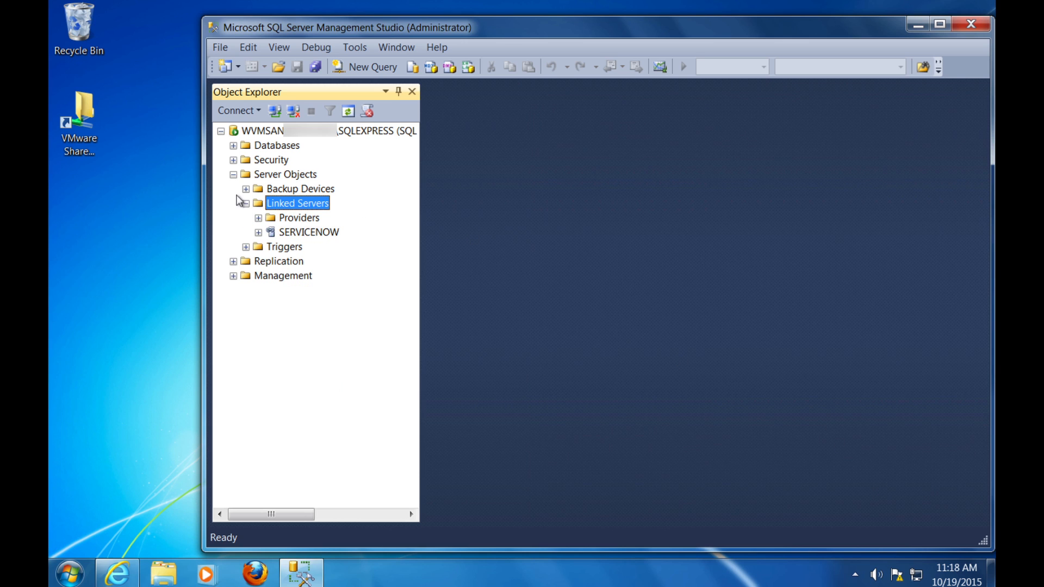
click(308, 231)
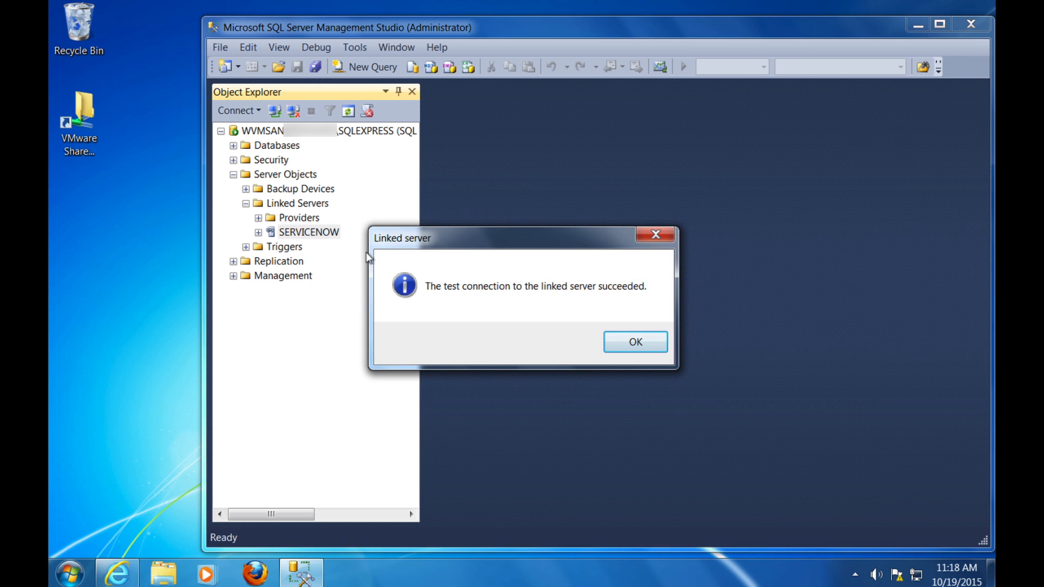
click(633, 341)
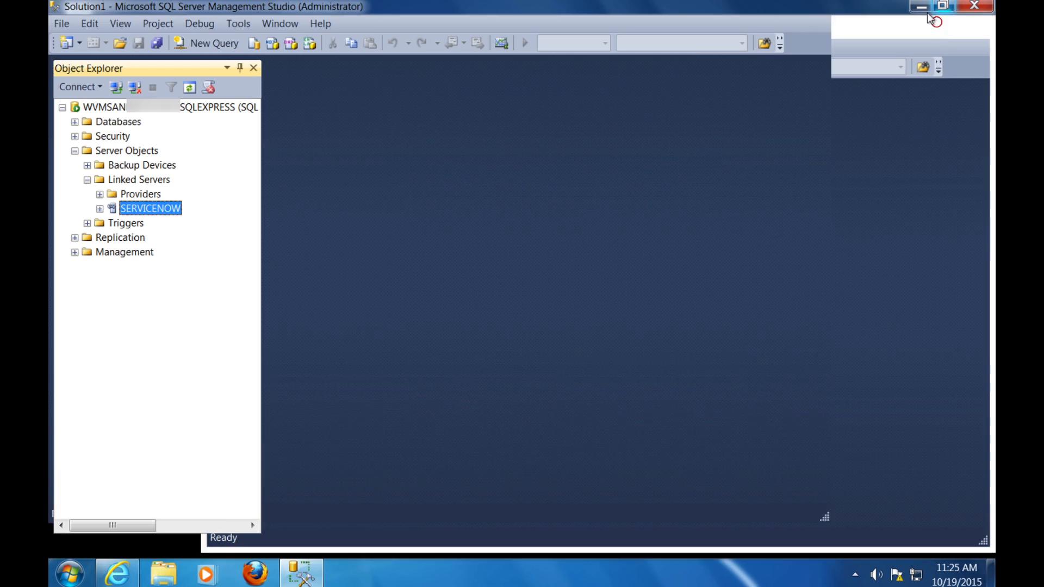
- Run an OPENQUERY on SERVICENOW selecting incident INC0000047's number and short_description, then view the troubleshooting article
click(213, 42)
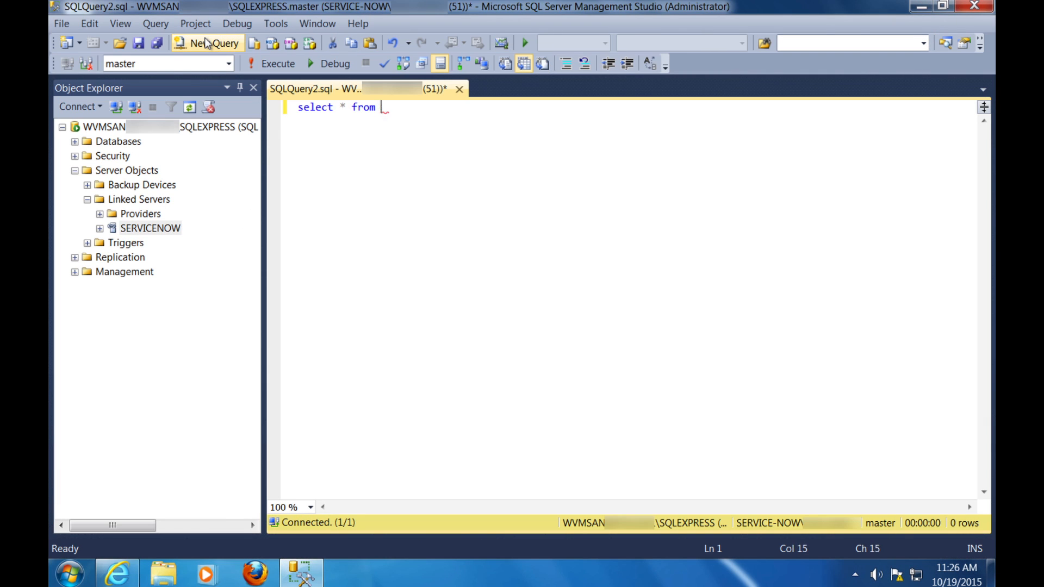
text(OPENQUERY(SERVICENOW,)
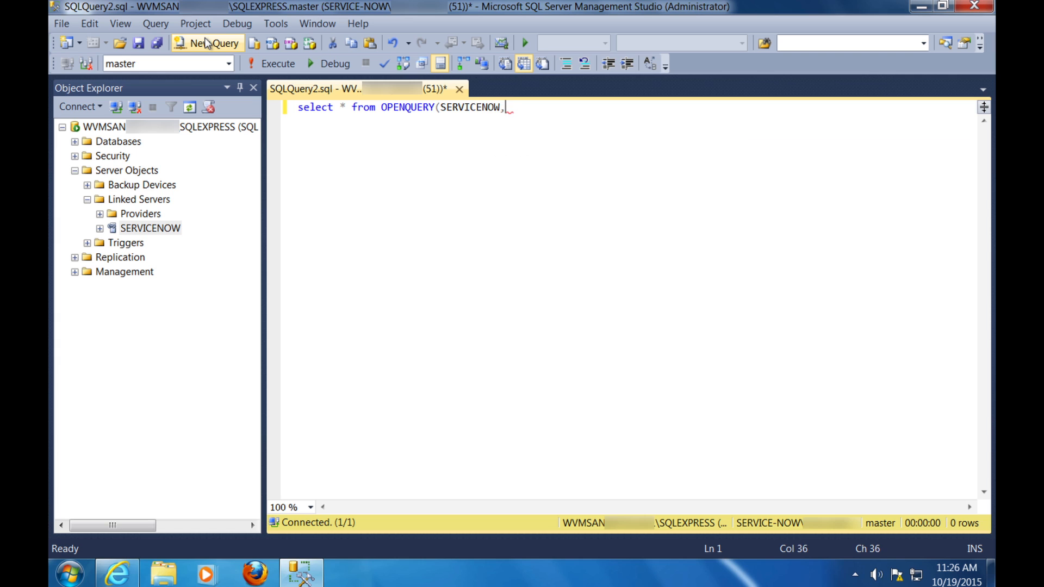
text('select number, short_desc)
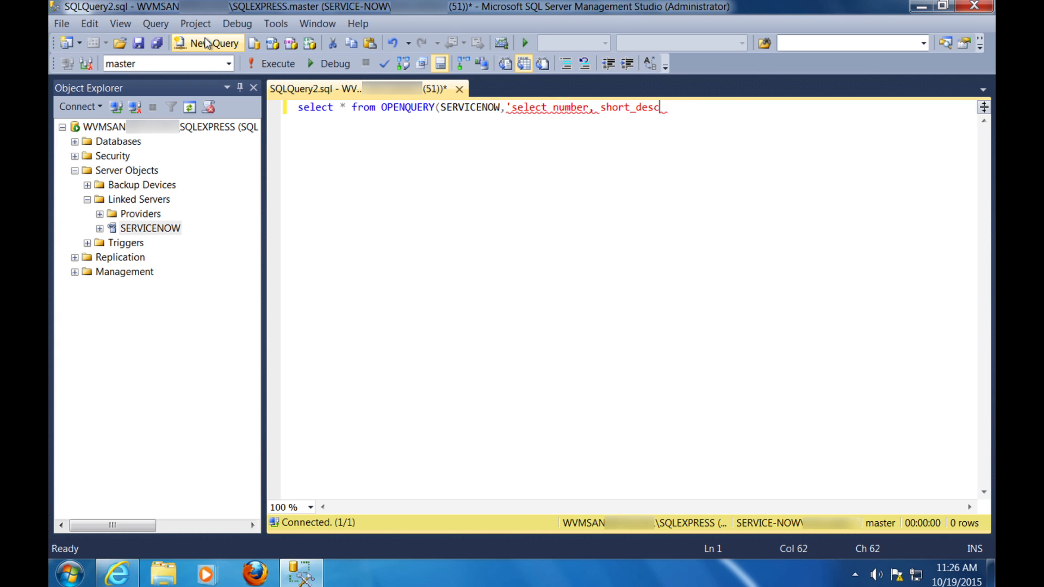
text(ription from incident where number=''INC0000047'')
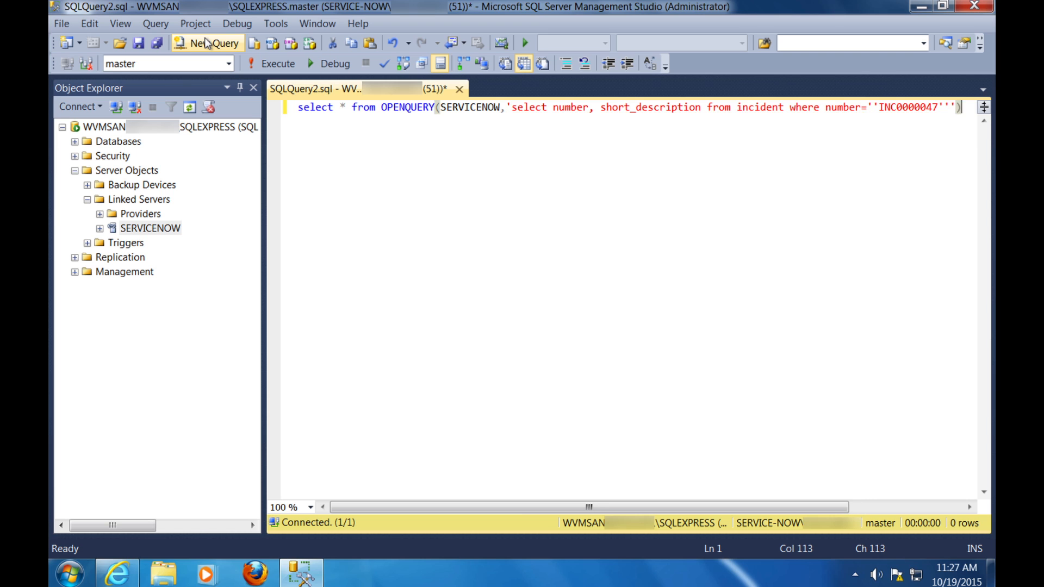
click(278, 63)
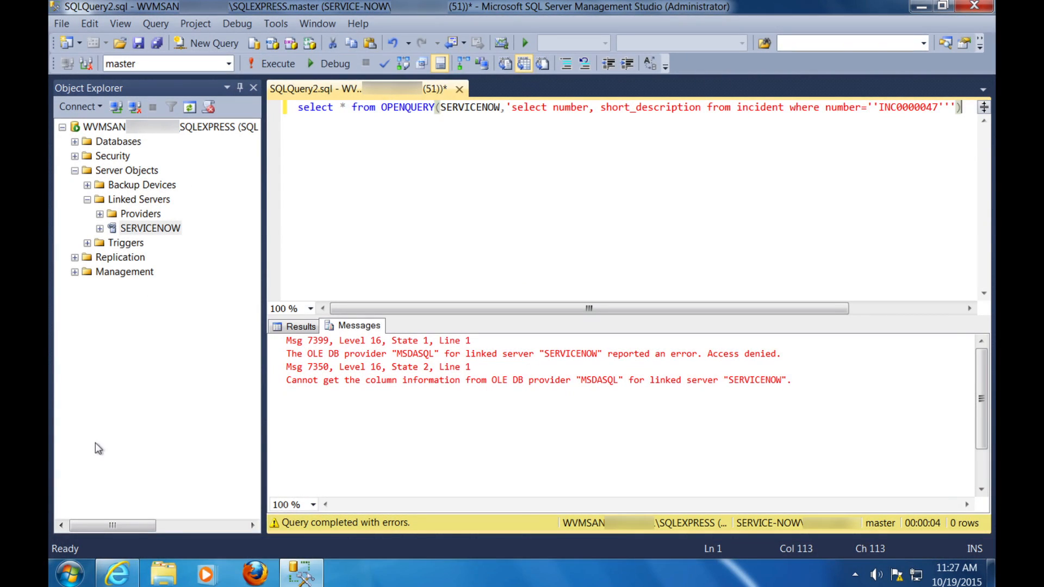
click(117, 572)
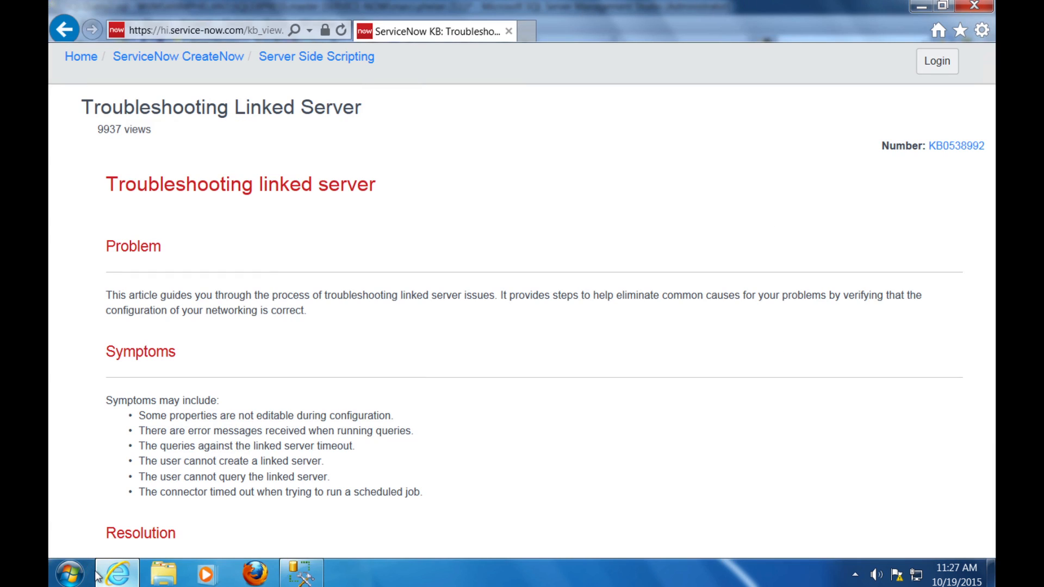